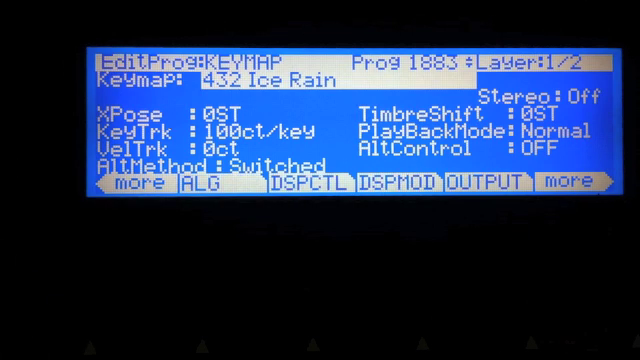
- Show program 1883 layer 1's algorithm 3 chain: SINE+, xGAIN, WRAP and GAIN stages
left_click(204, 190)
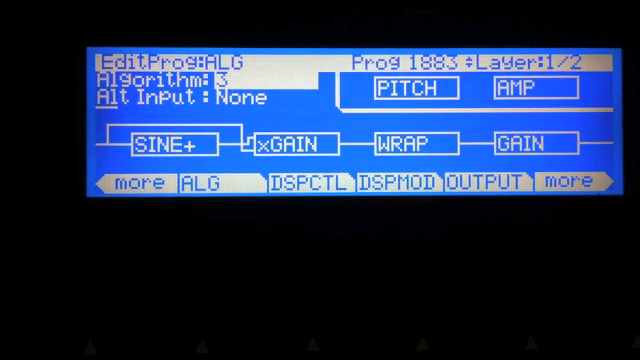